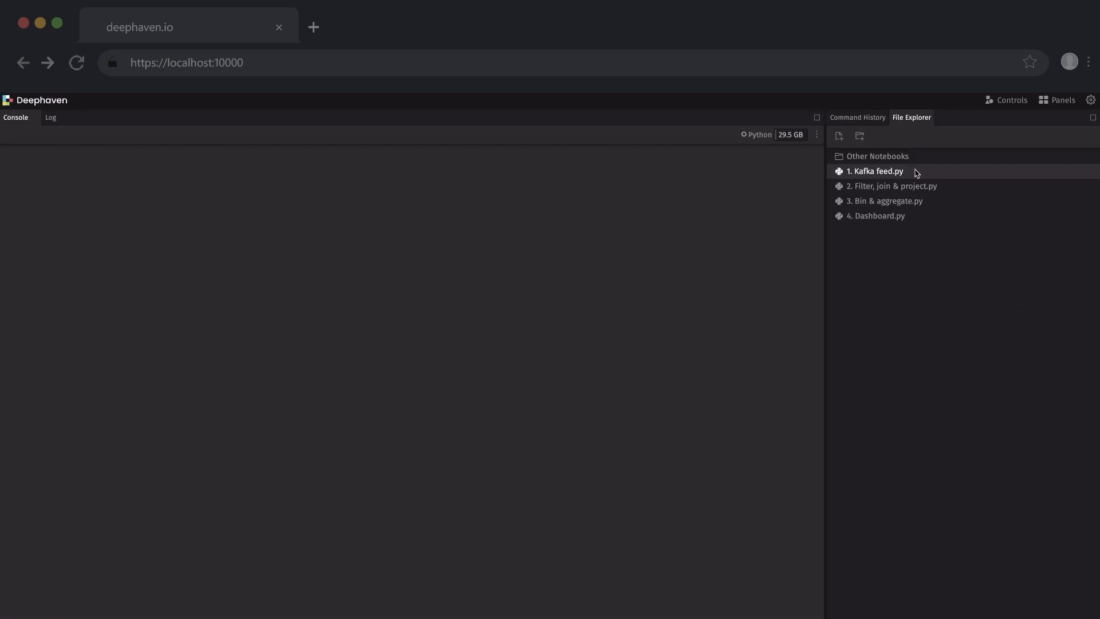
Open '1. Kafka feed.py' and run it to produce the live crypto trades table.
double_click(873, 171)
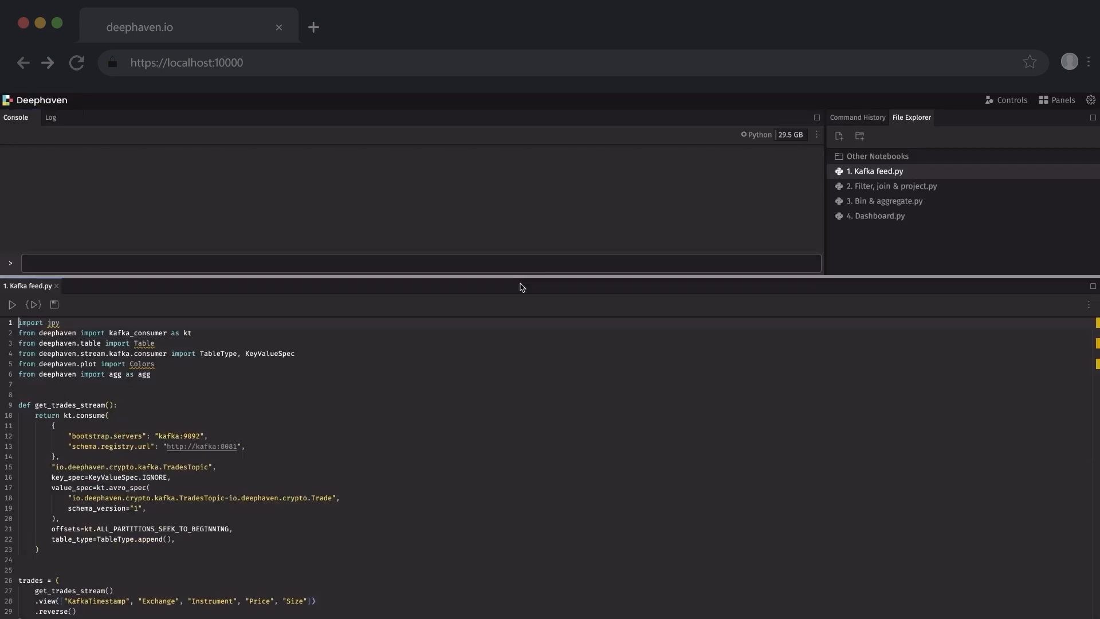
click(10, 305)
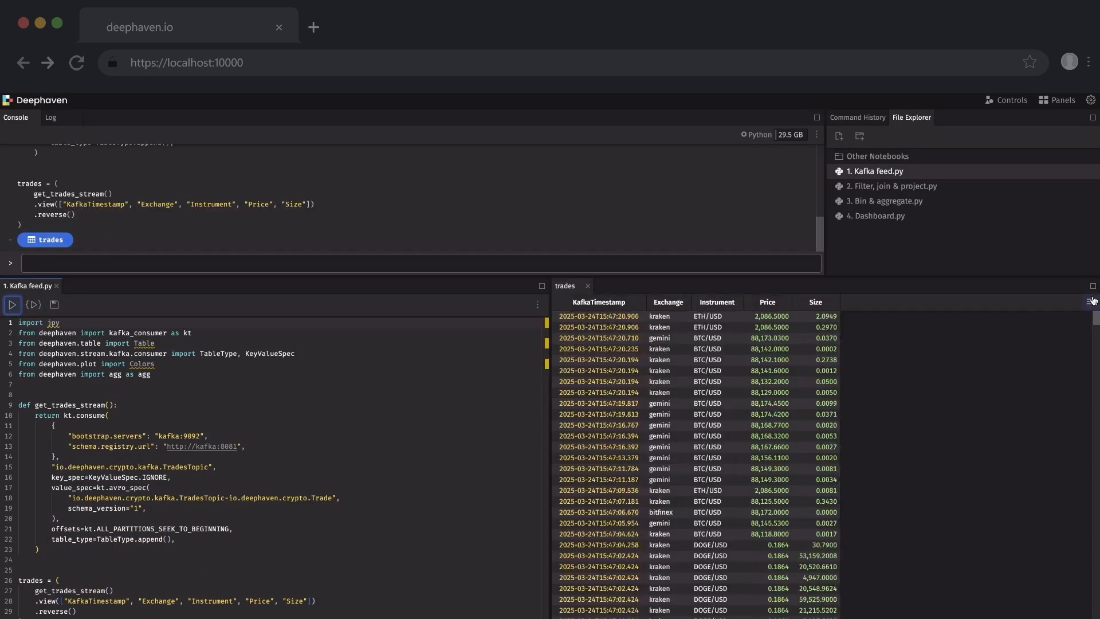
Save a Notional custom column with formula Price * Size, then enter a >10 quick filter.
click(1090, 301)
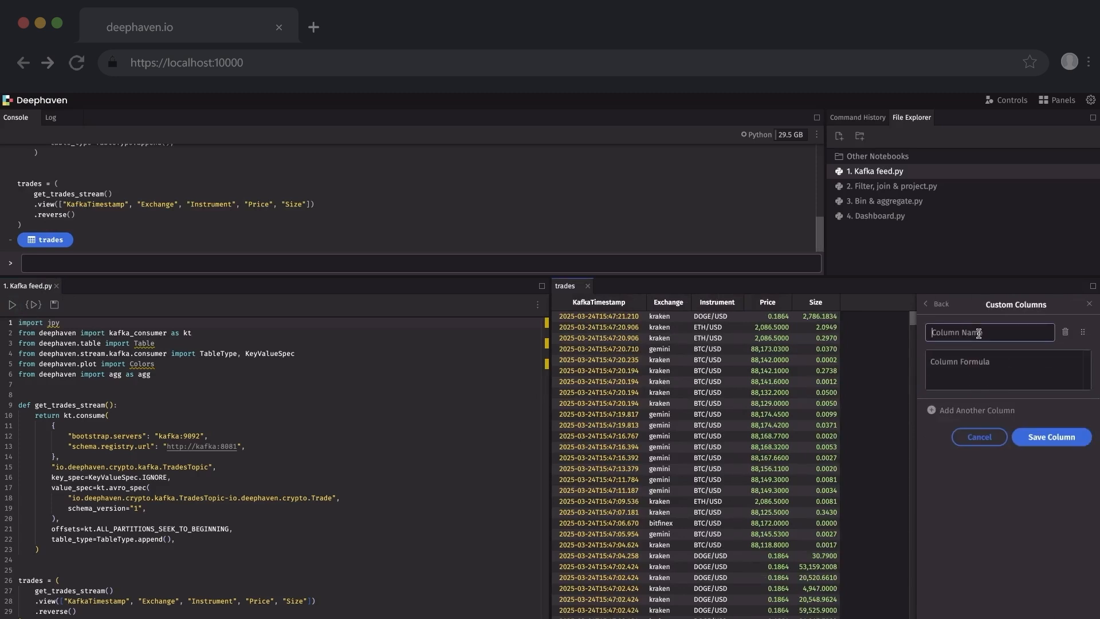
text(Notional)
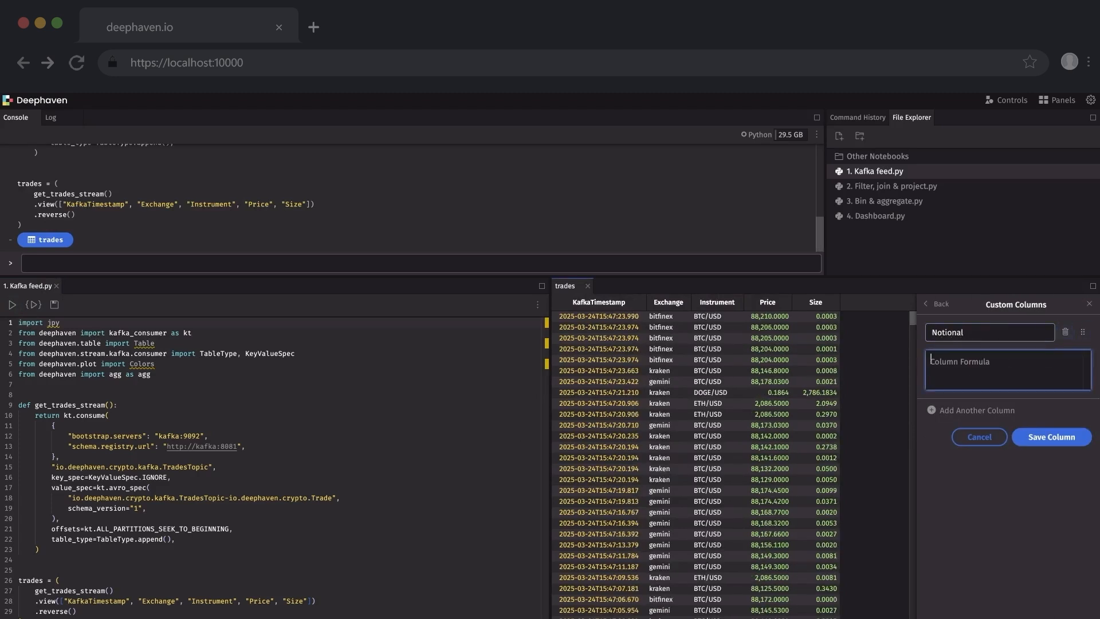
text(Price * Siz)
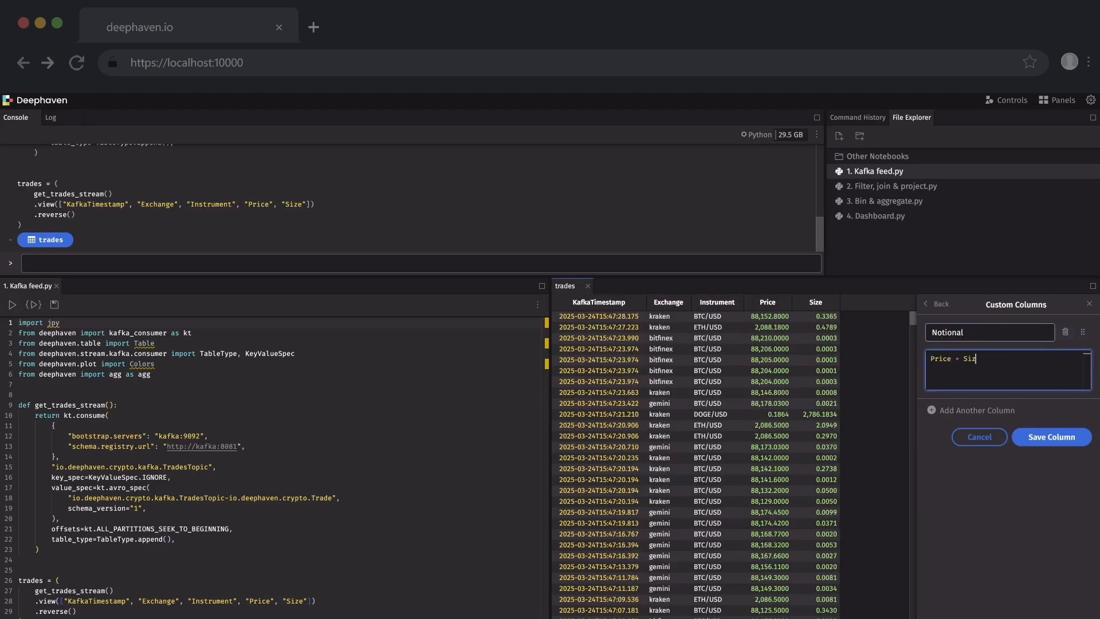
click(1051, 437)
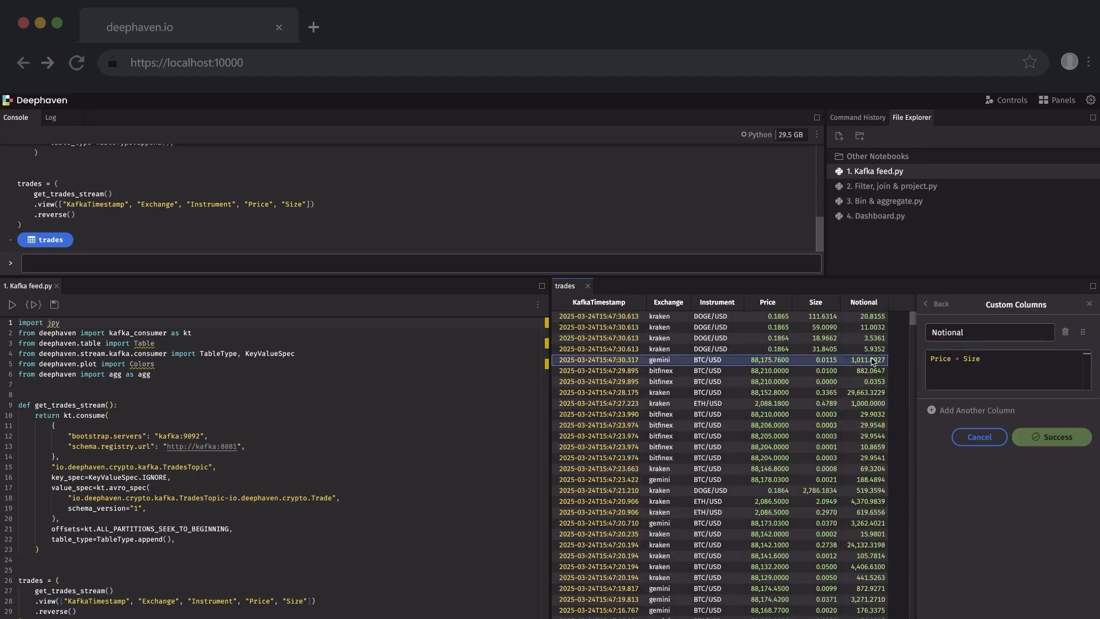
text(>10)
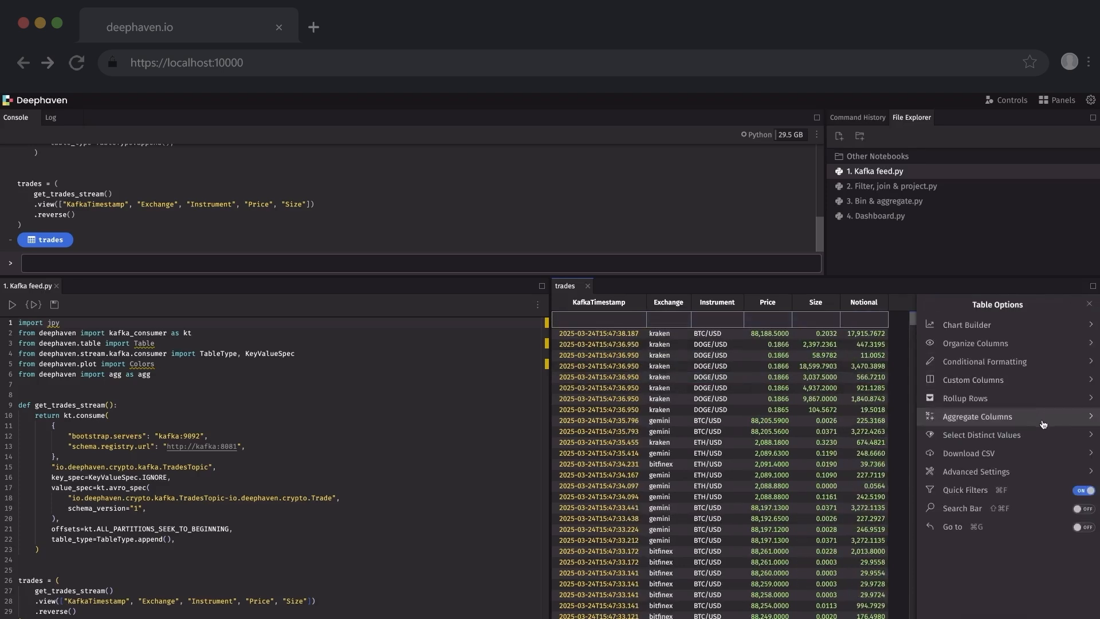
Roll up trades by Exchange, expand bitfinex, and open '2. Filter, join & project.py'.
click(965, 398)
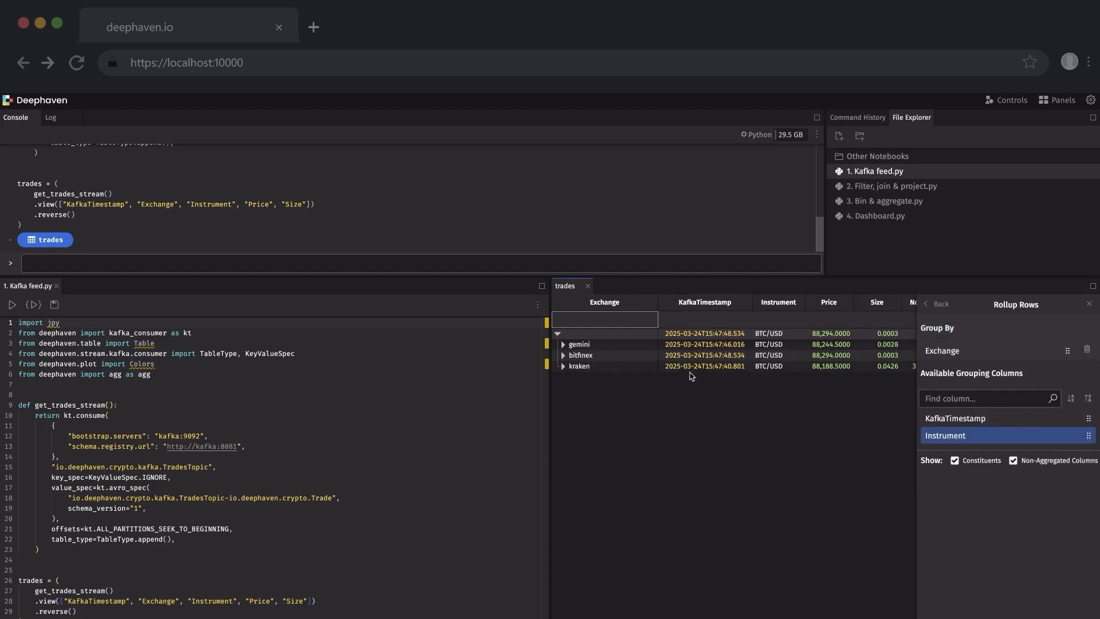
click(562, 356)
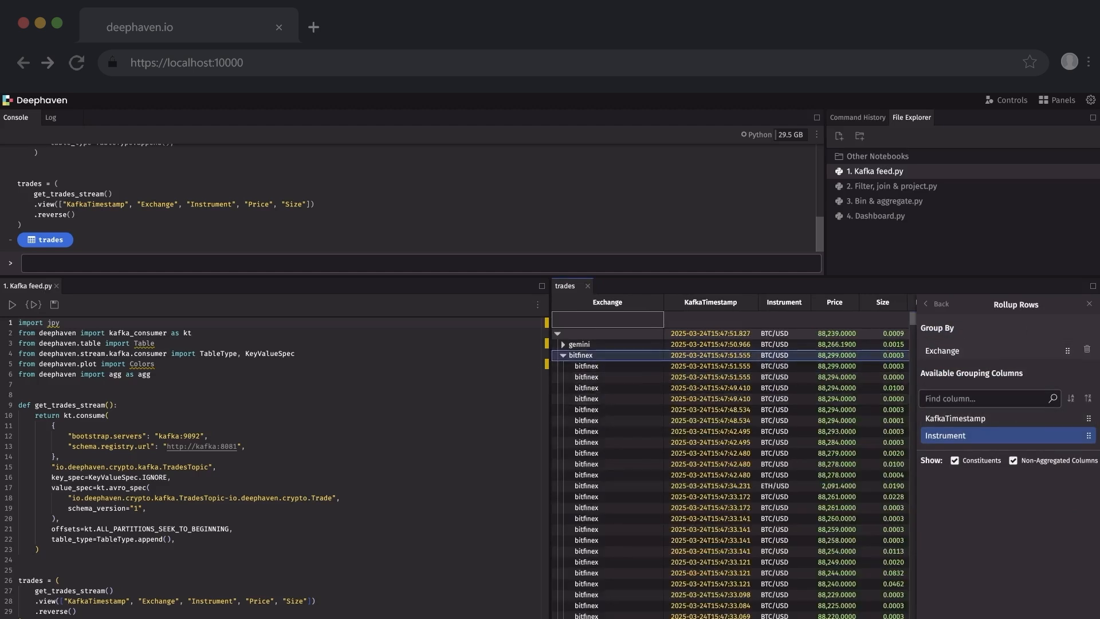
click(892, 185)
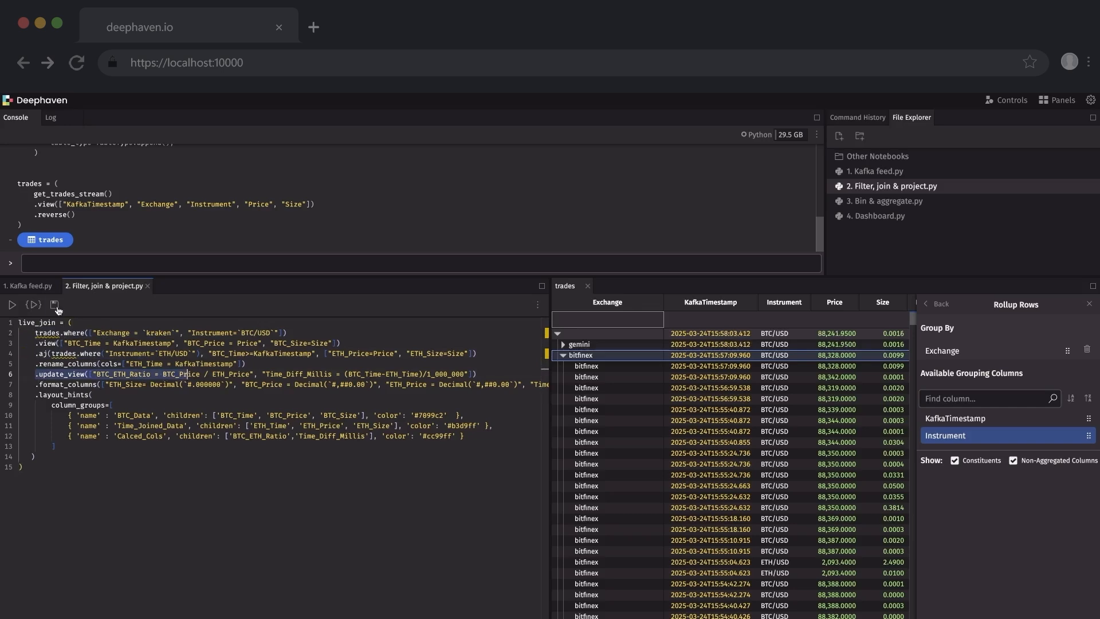
Run the filter-join-project notebook to get live_join, then open '3. Bin & aggregate.py'.
click(11, 305)
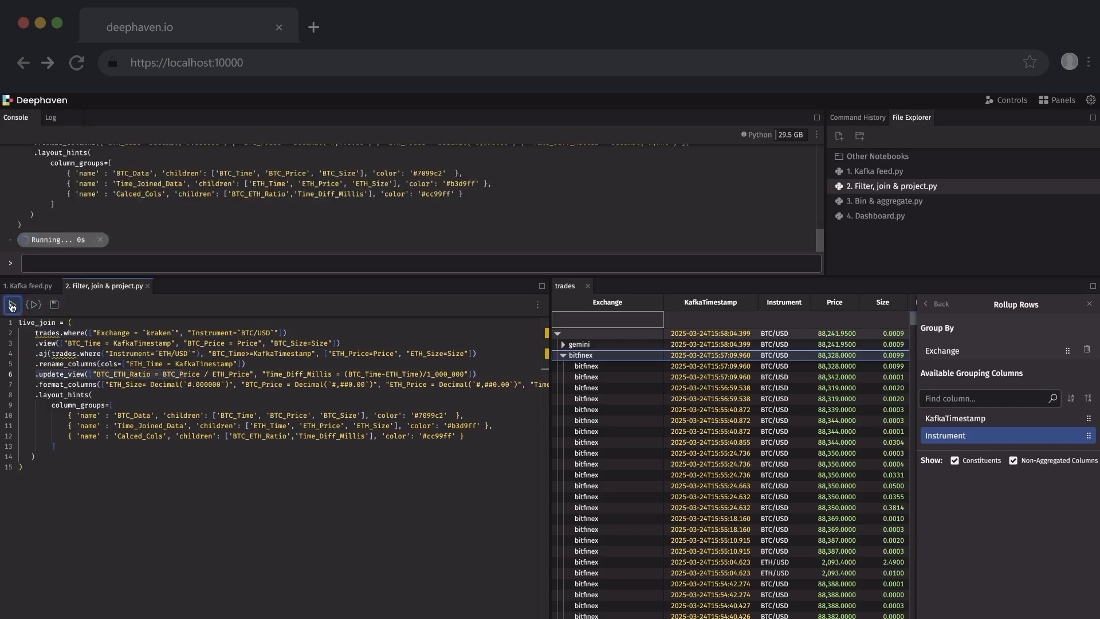
click(11, 304)
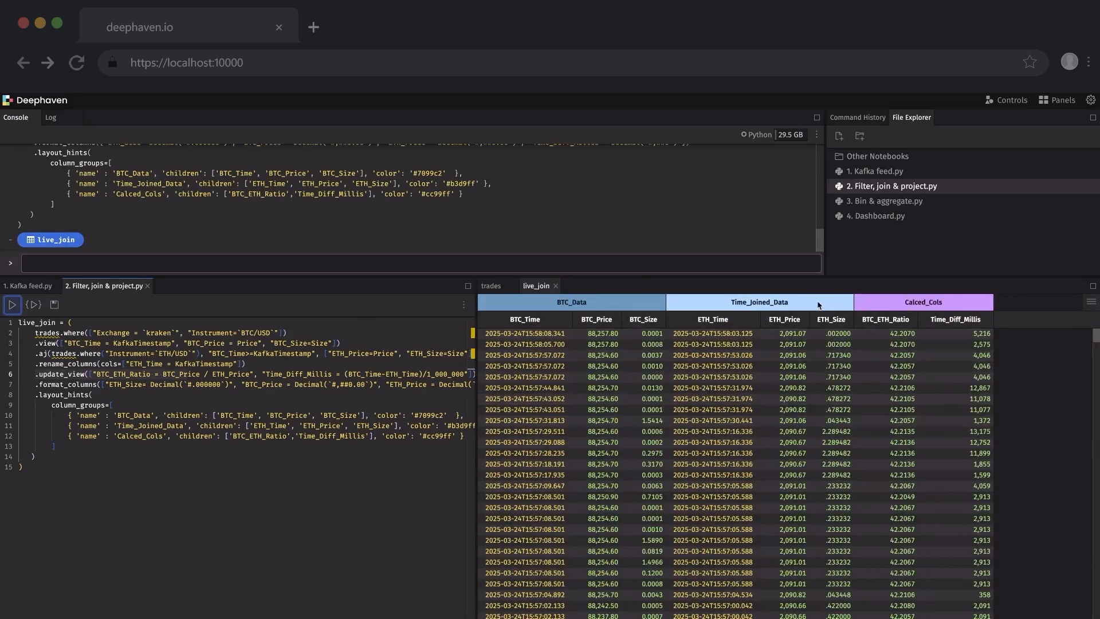
click(886, 201)
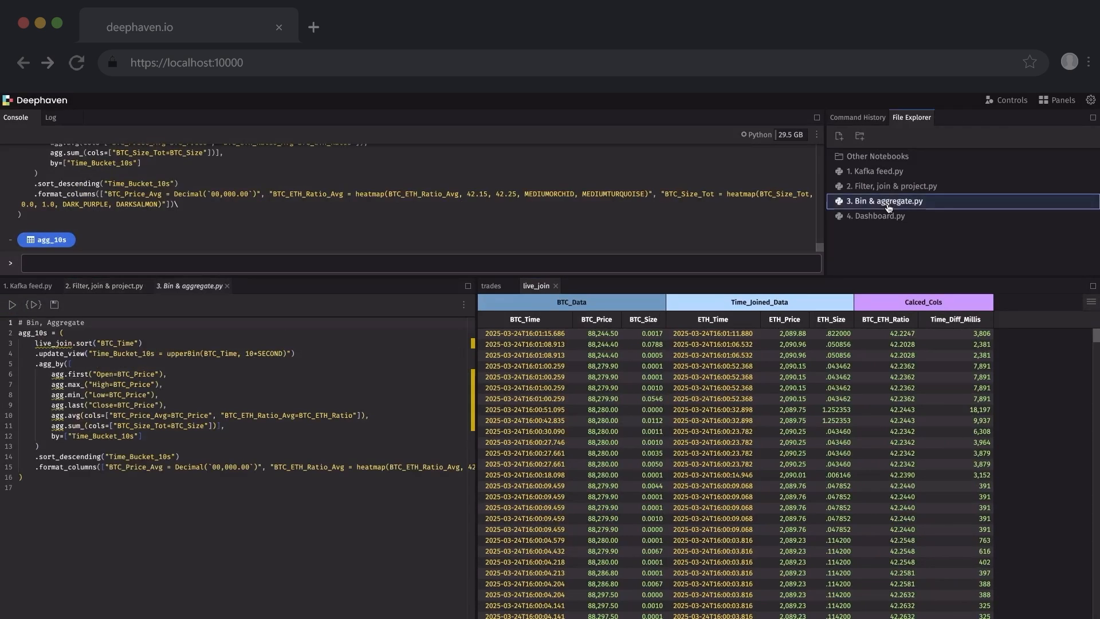
Run the notebook to build agg_10s, open the crypto dashboard and choose a coin.
click(11, 304)
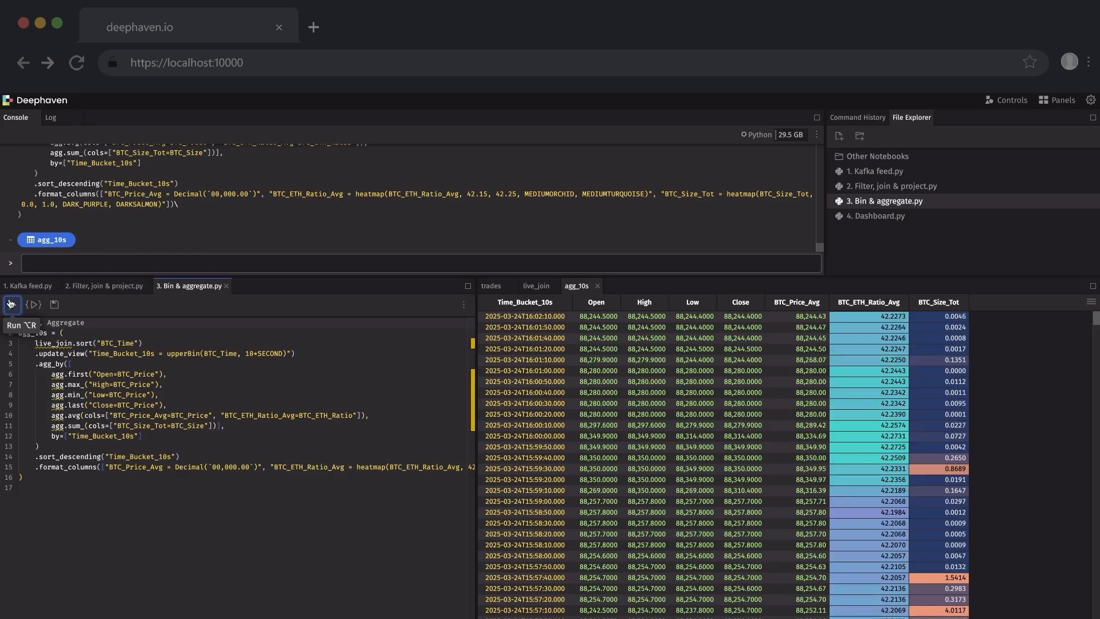
click(875, 216)
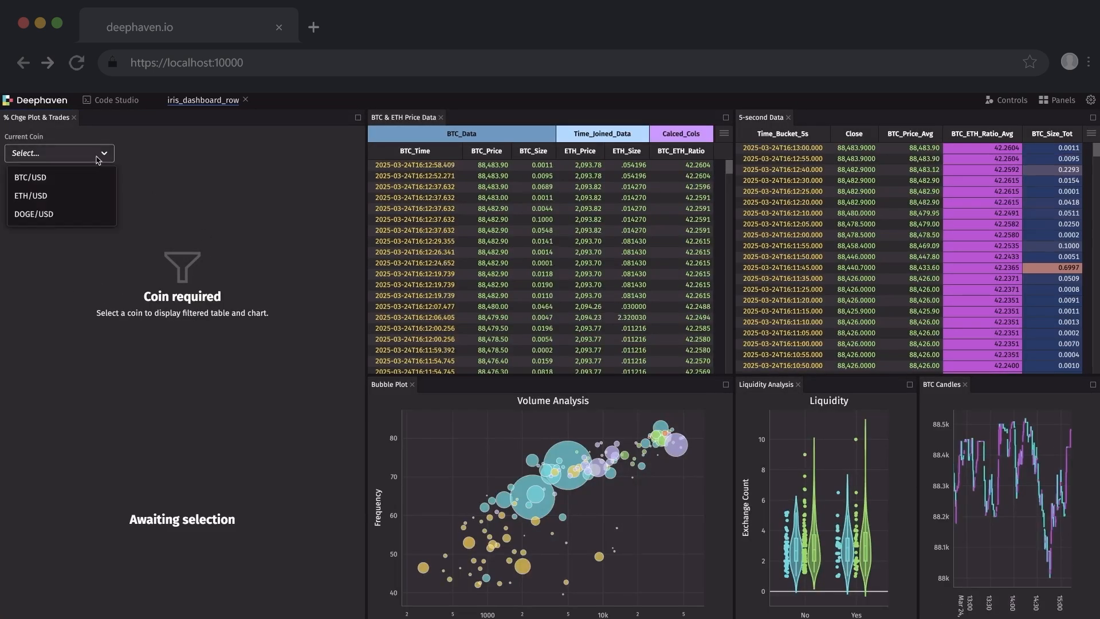
click(29, 177)
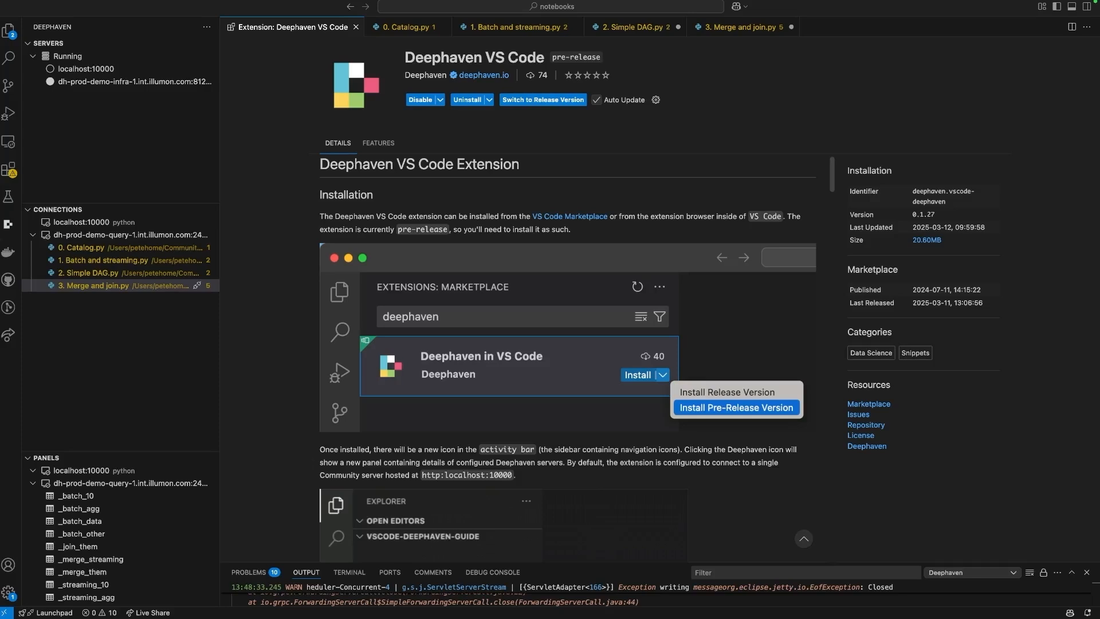
mouse_move(469, 260)
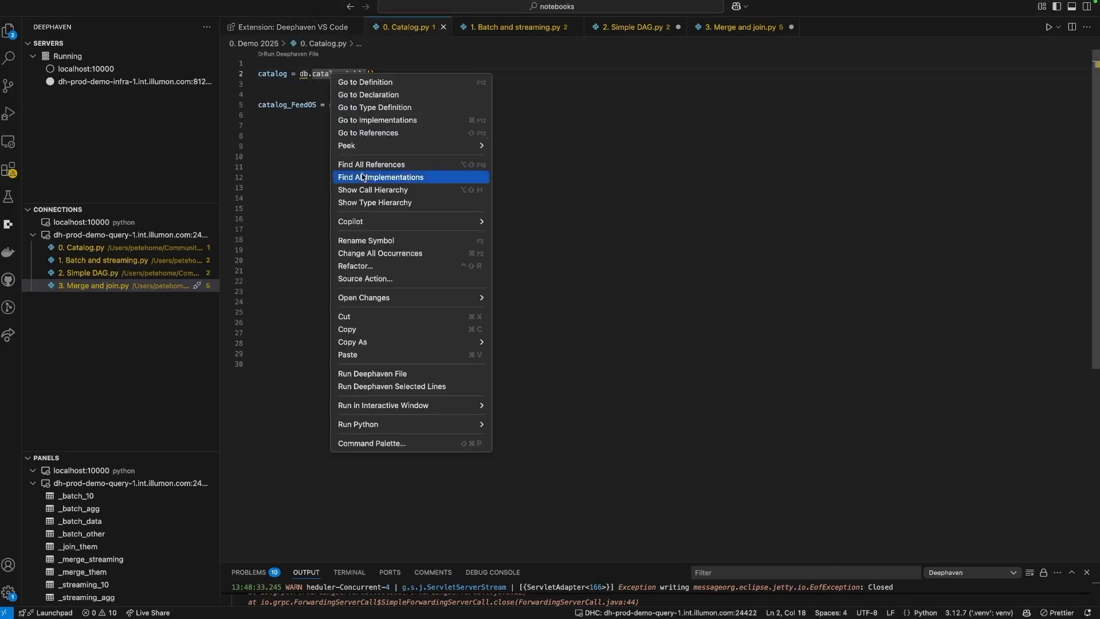
Run all of 0. Catalog.py, then run only the FeedOS line for catalog_FeedOS.
click(372, 374)
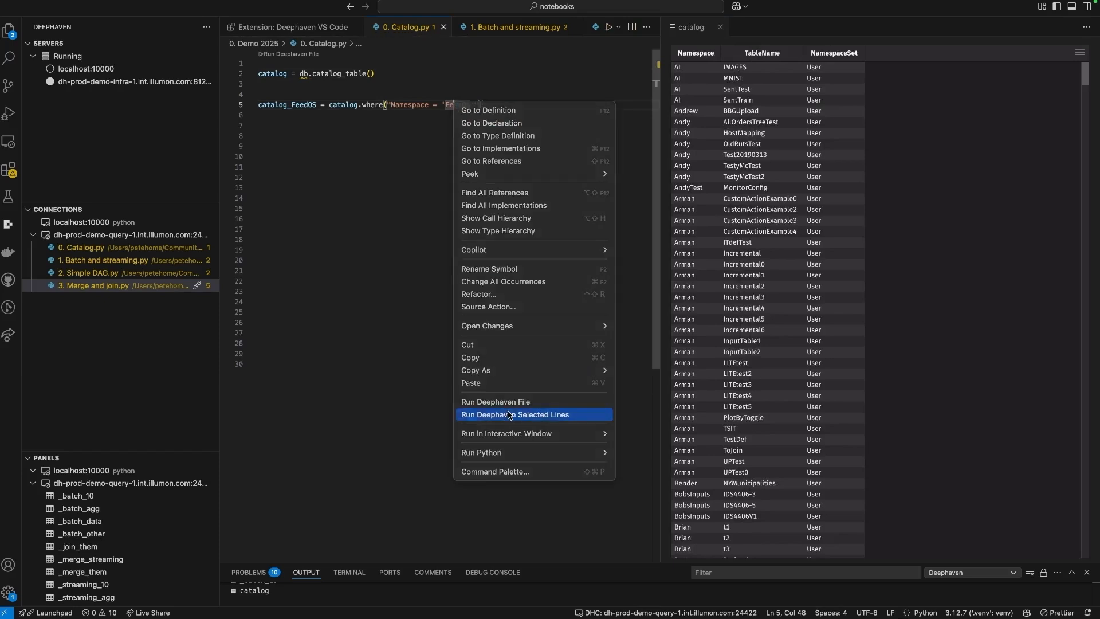
click(516, 414)
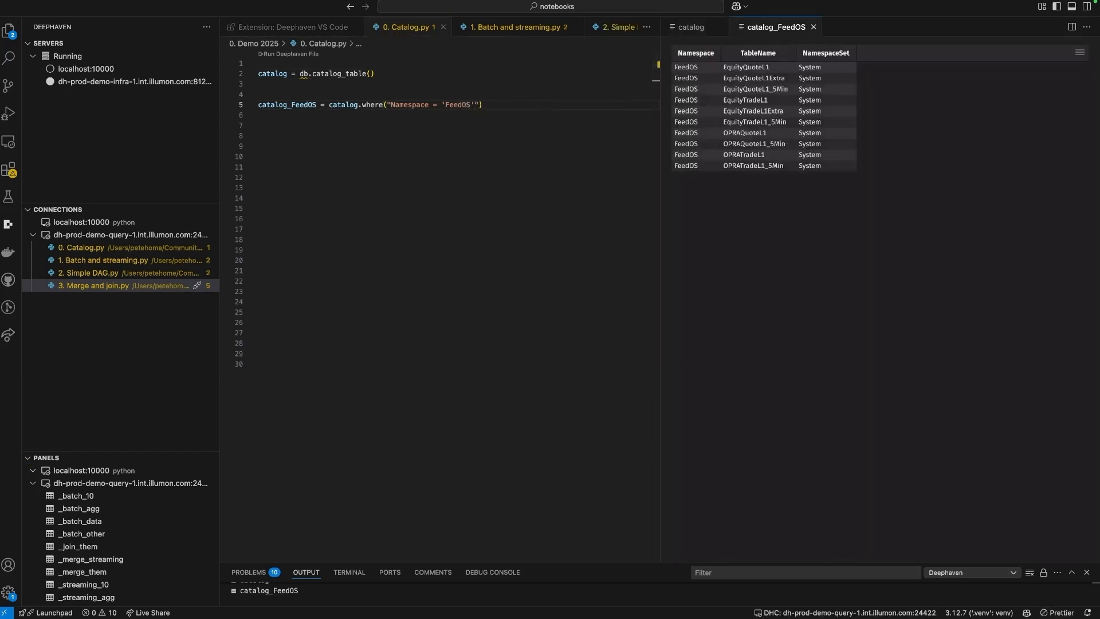
Open the batch-and-streaming script, then type _batch_agg with sum_by Sym and sort_descending Trade_Count.
click(516, 27)
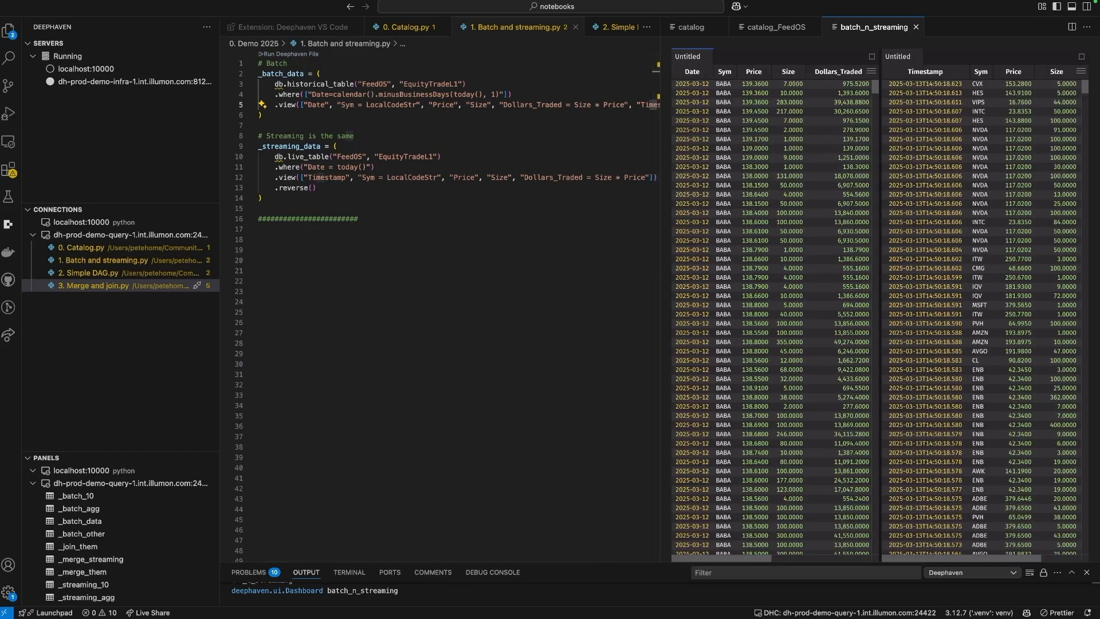
click(549, 27)
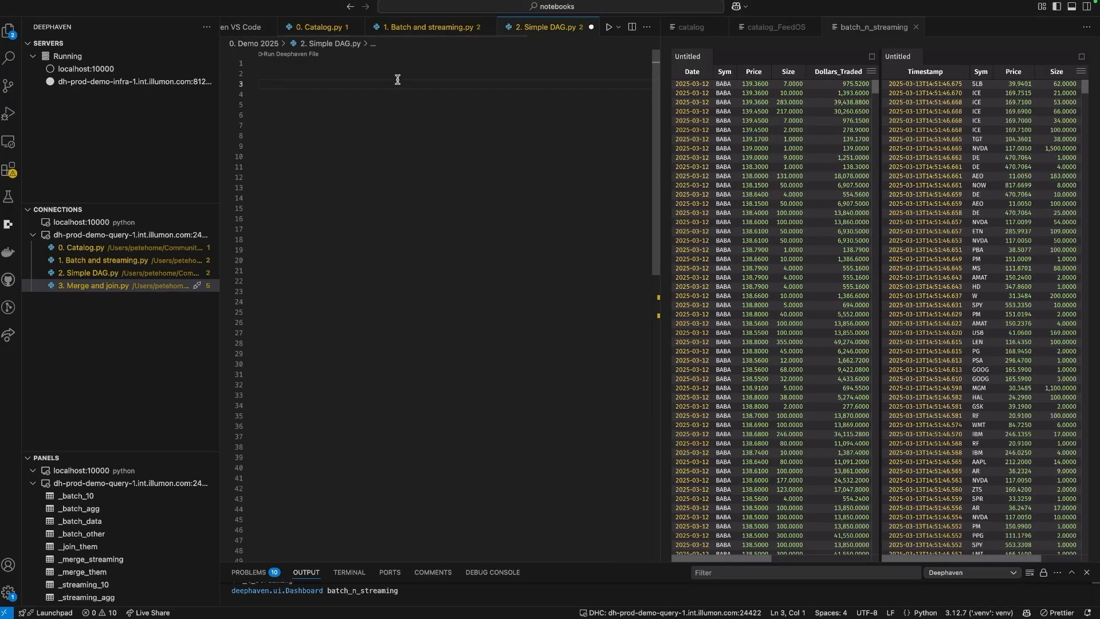
text(_batch_agg = {)
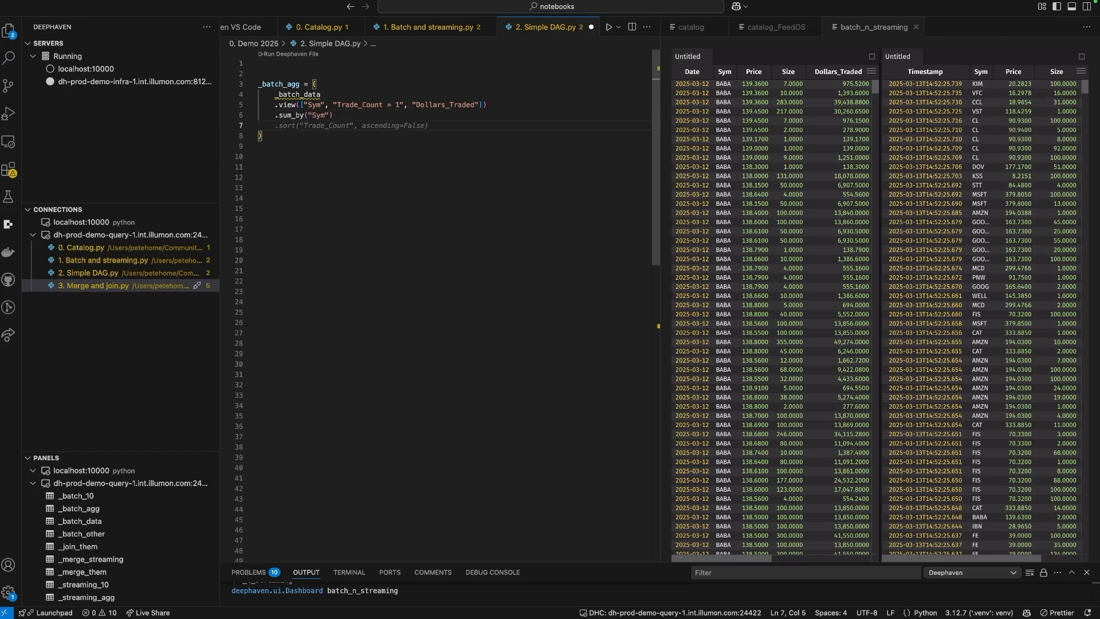
text(sort_descending("Trade_Count"))
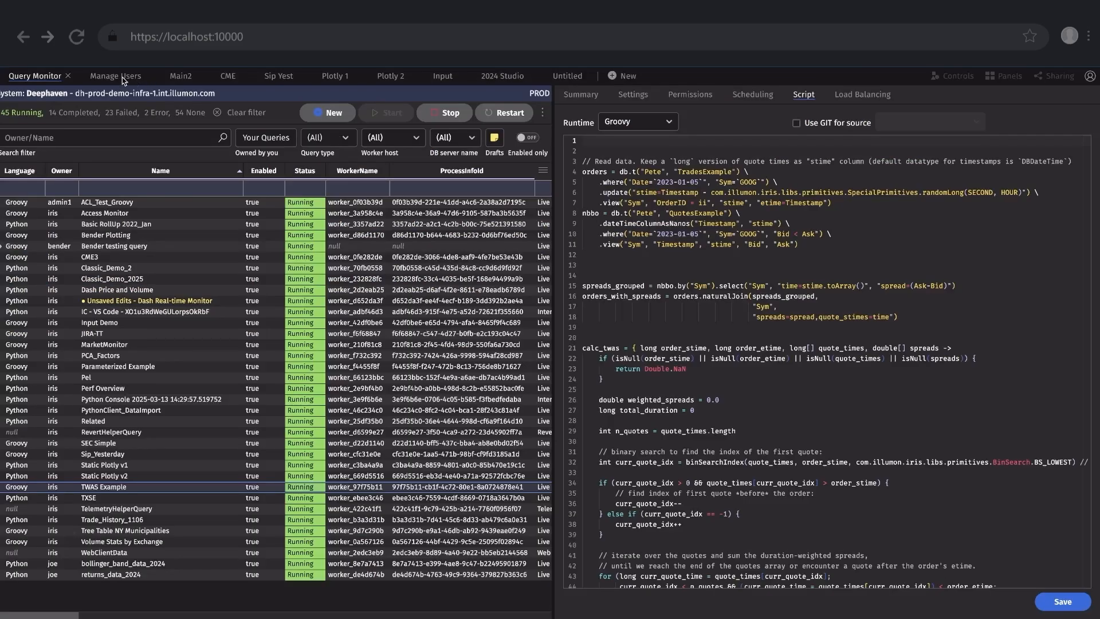
Filter the Main2 dashboard's Sym to MSFT, then switch to the CME futures dashboard.
click(180, 76)
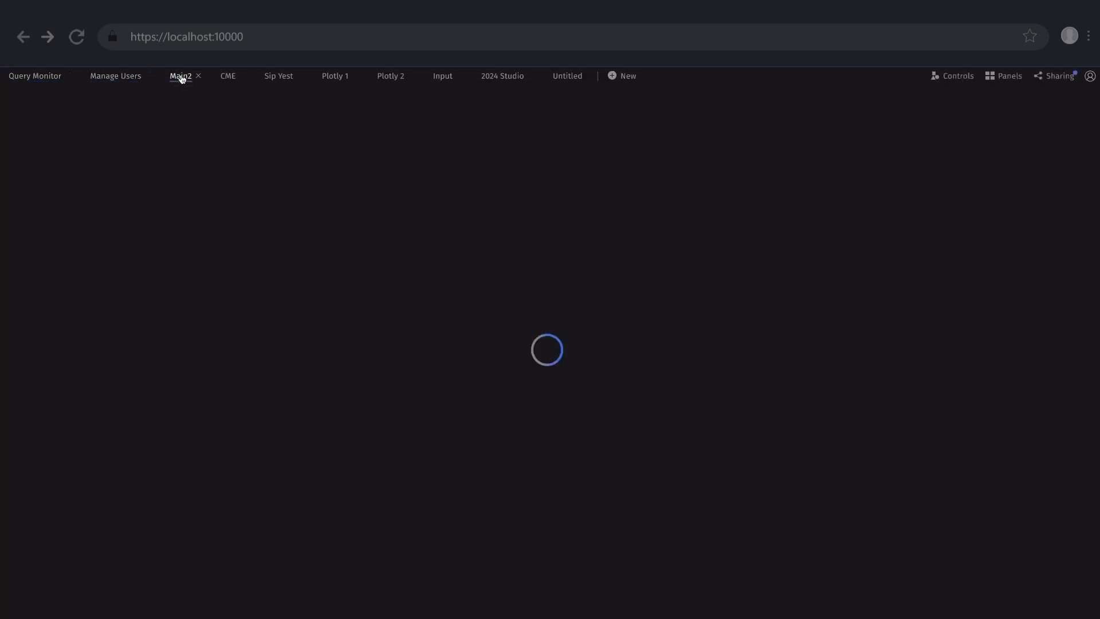
click(180, 76)
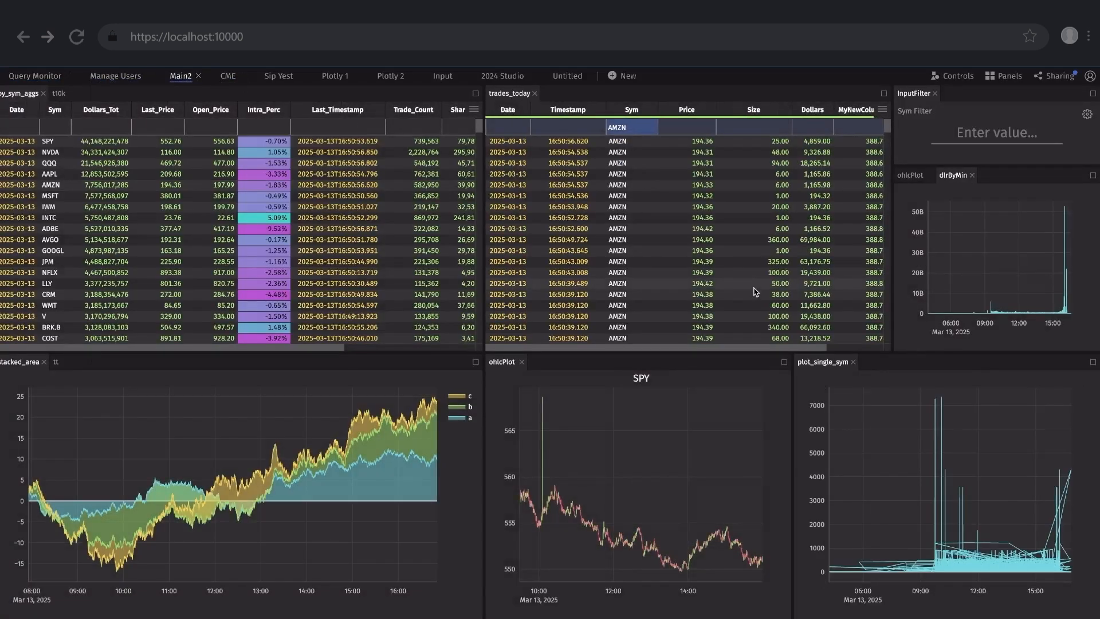
text(MSFT)
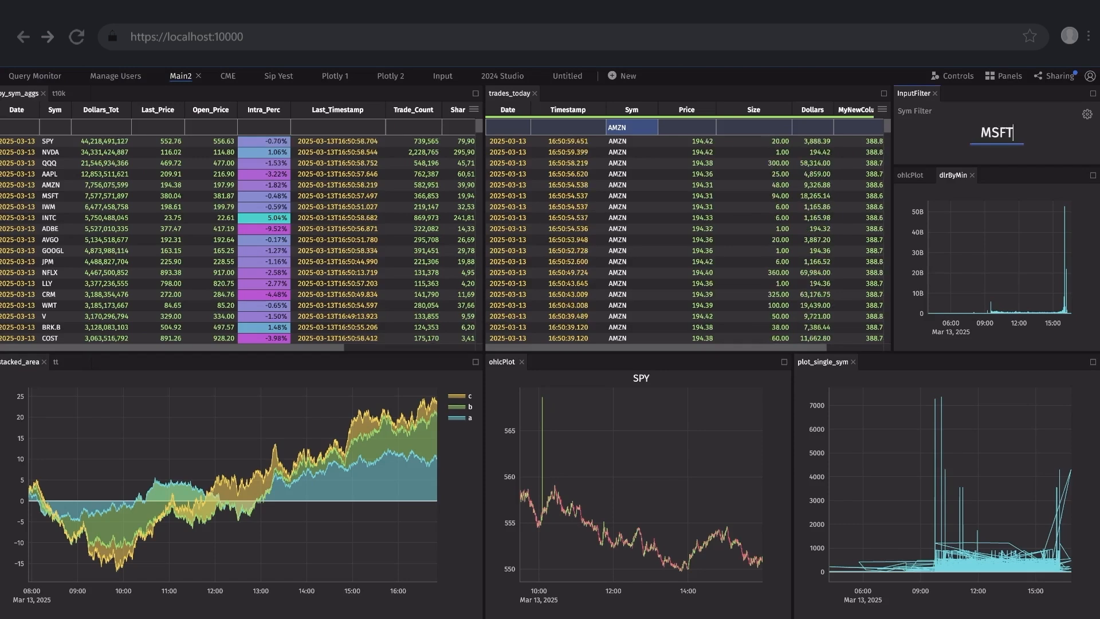
click(227, 75)
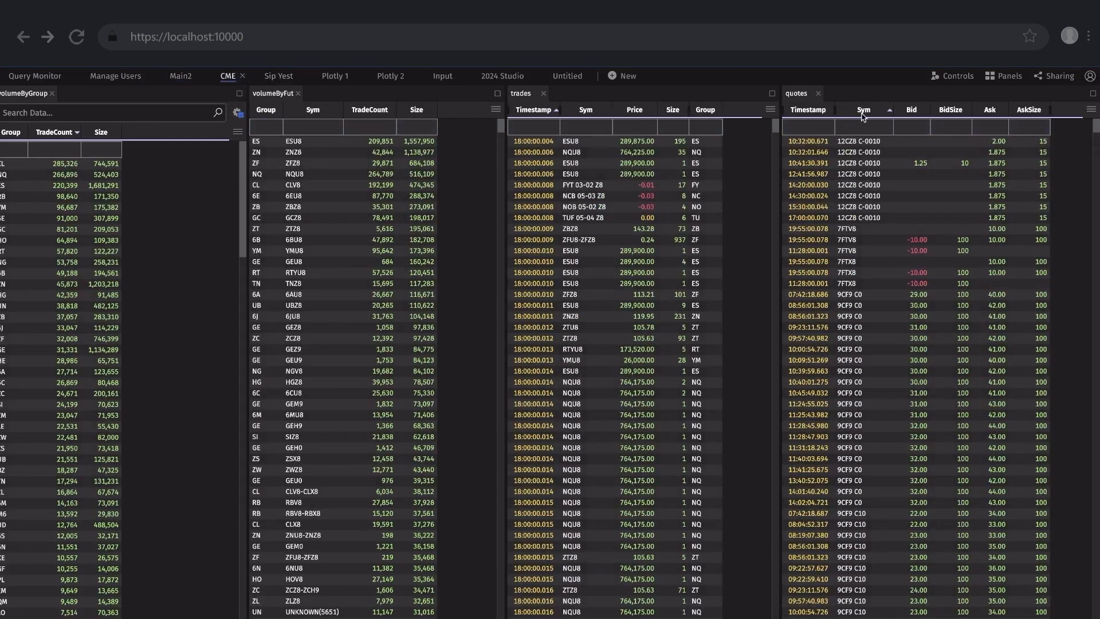
click(278, 76)
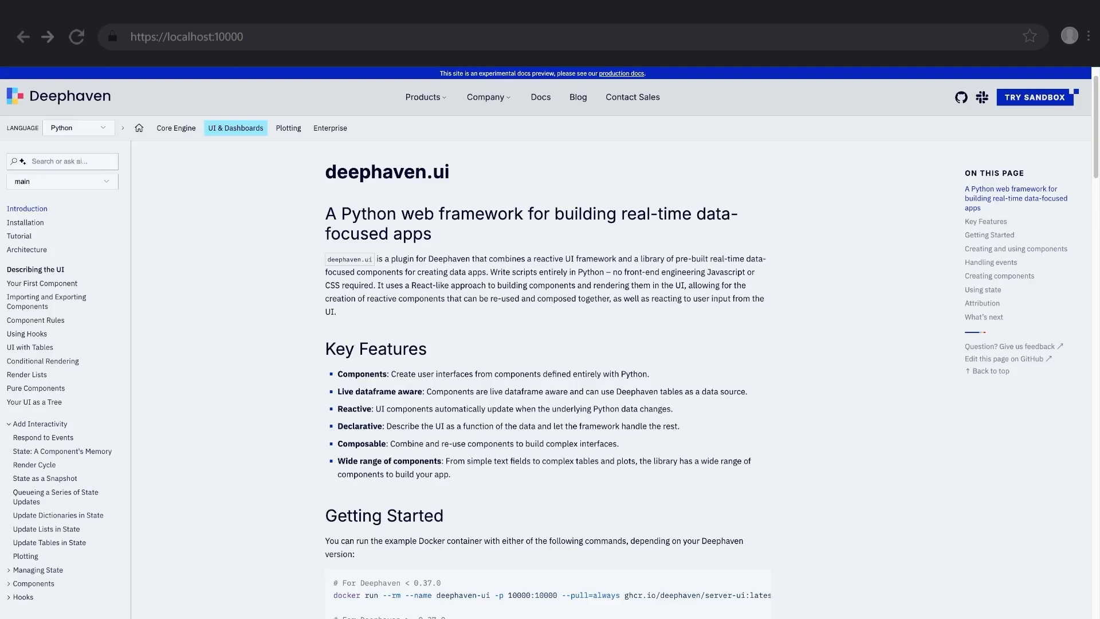
mouse_move(1096, 616)
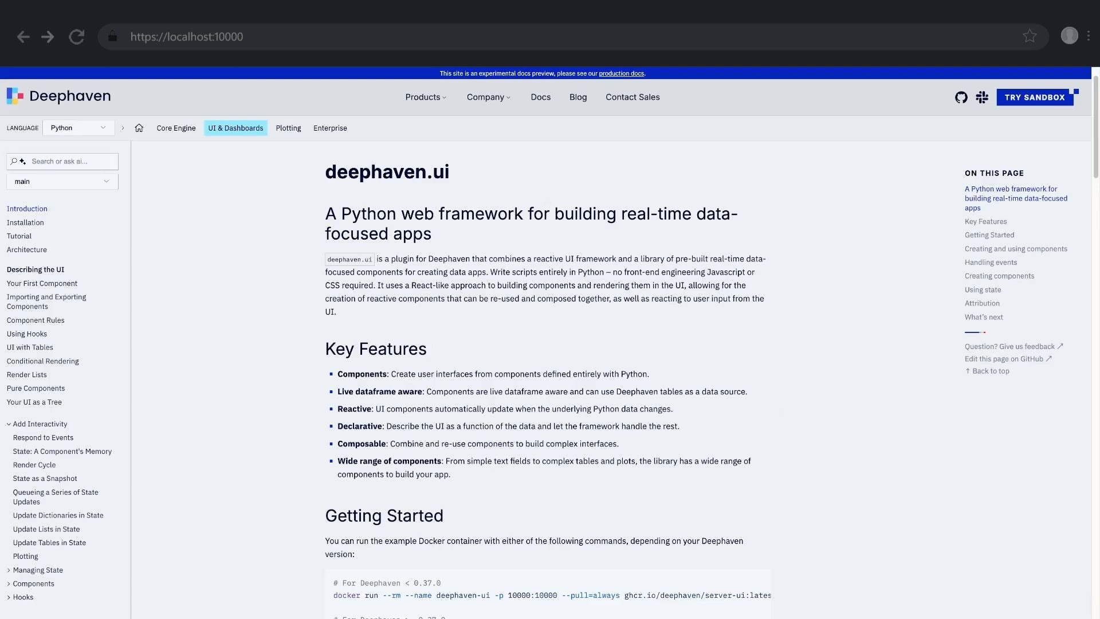
mouse_move(21, 237)
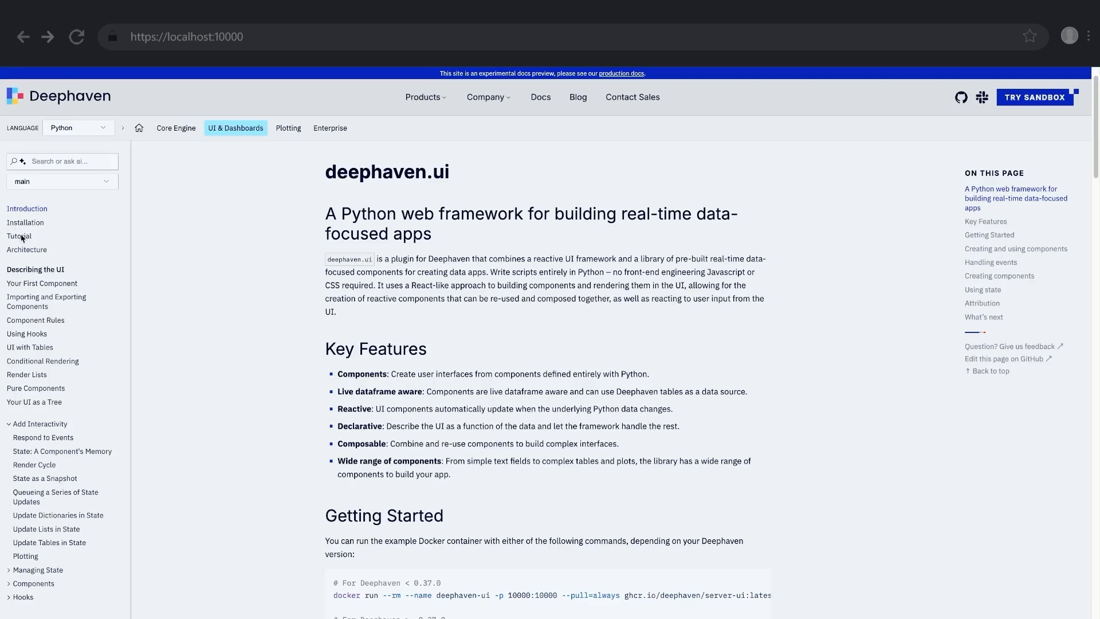
click(19, 236)
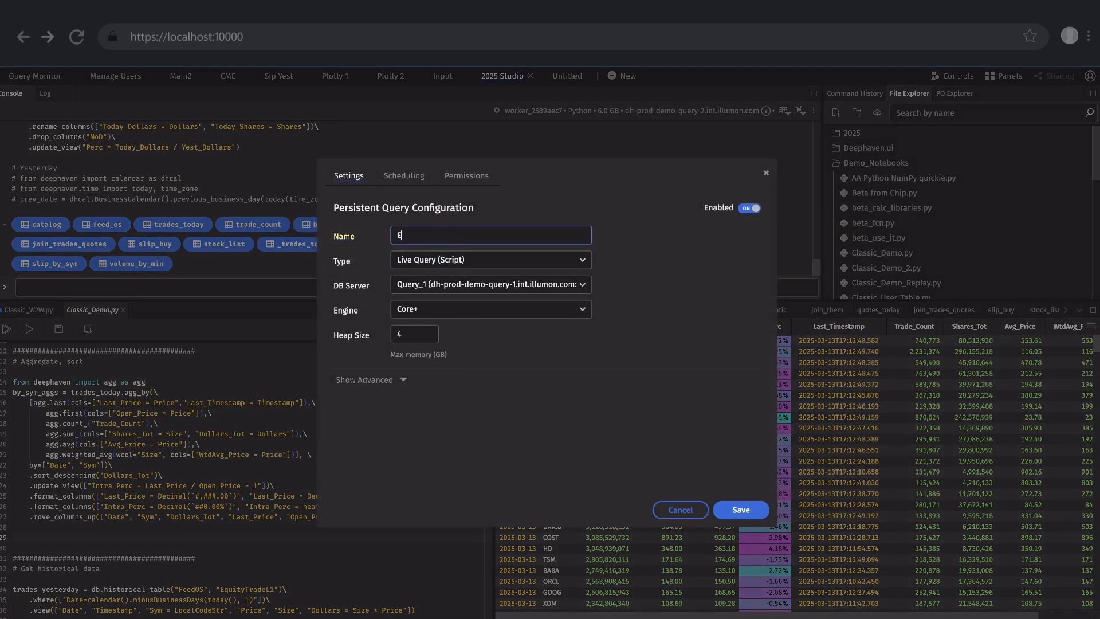
Show the persistent query's Daily 07:55–23:55 New York scheduling options.
click(404, 175)
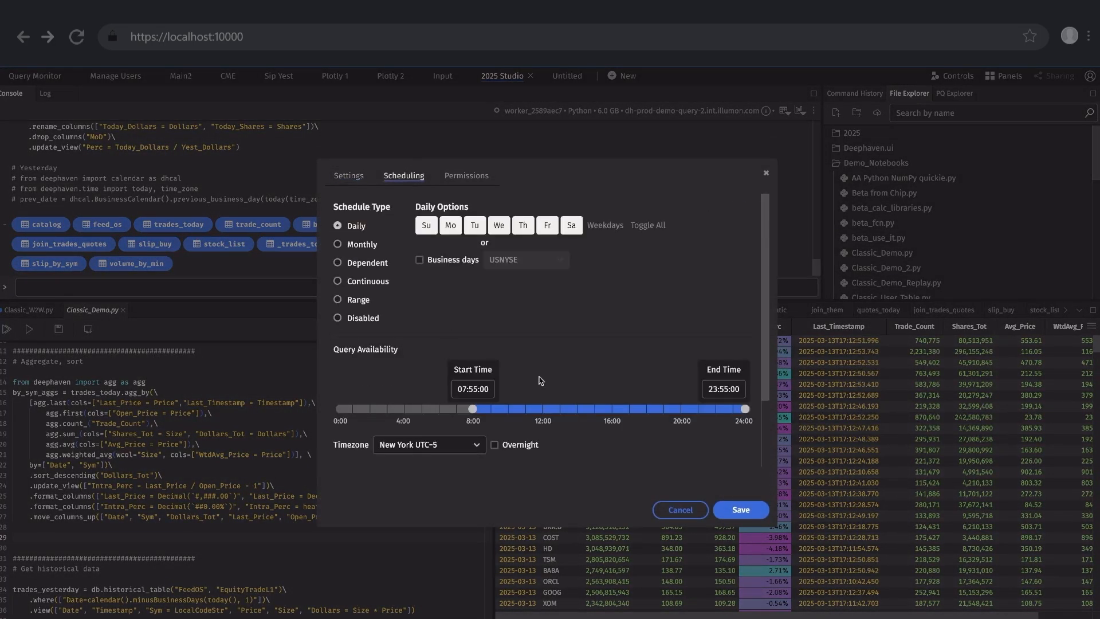
click(466, 176)
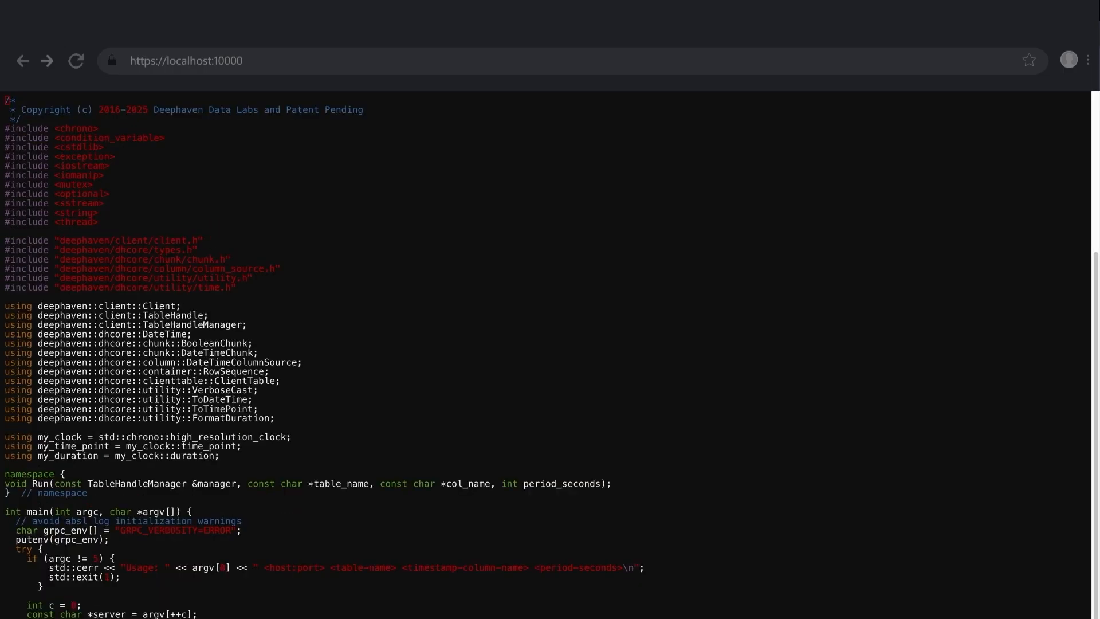
Scroll past main() and select OnTick in the TrackTimeCallback class.
scroll(down, 3)
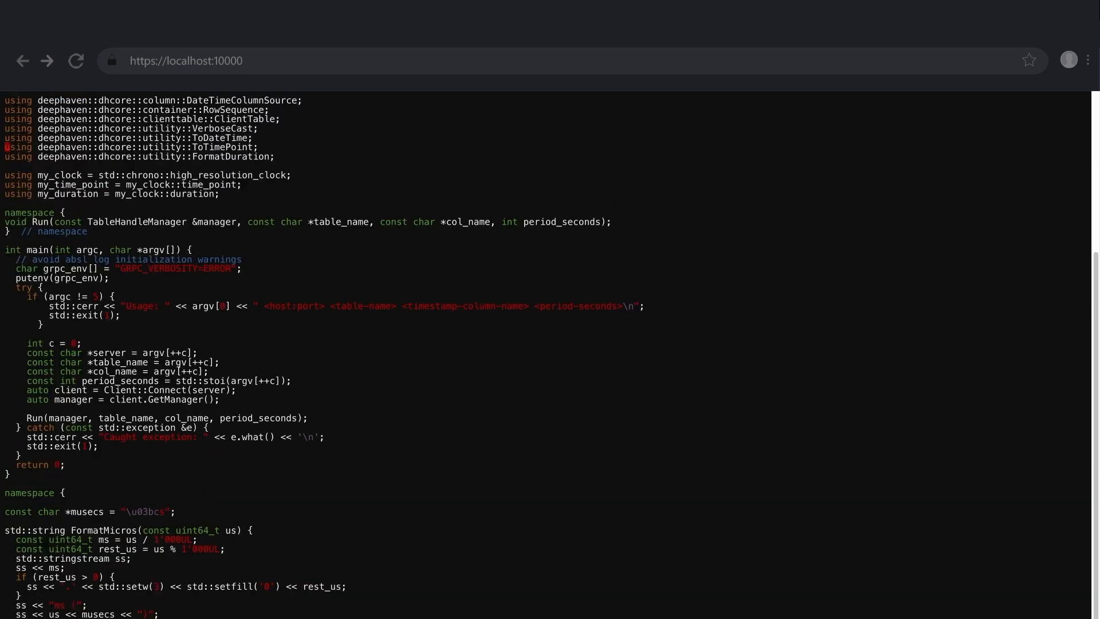
scroll(down, 3)
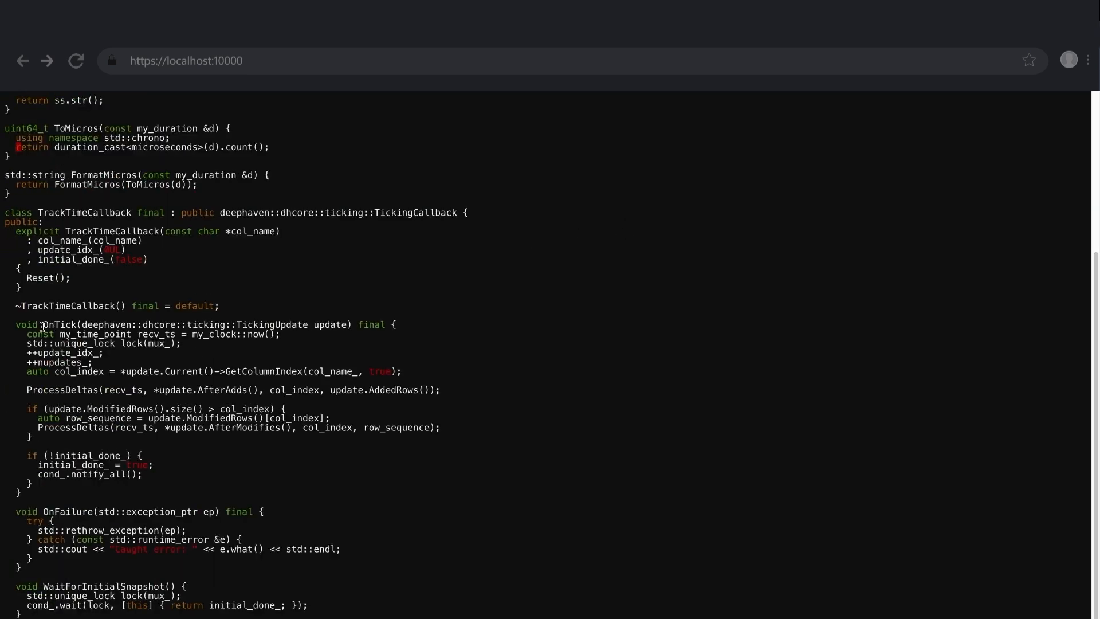
double_click(54, 325)
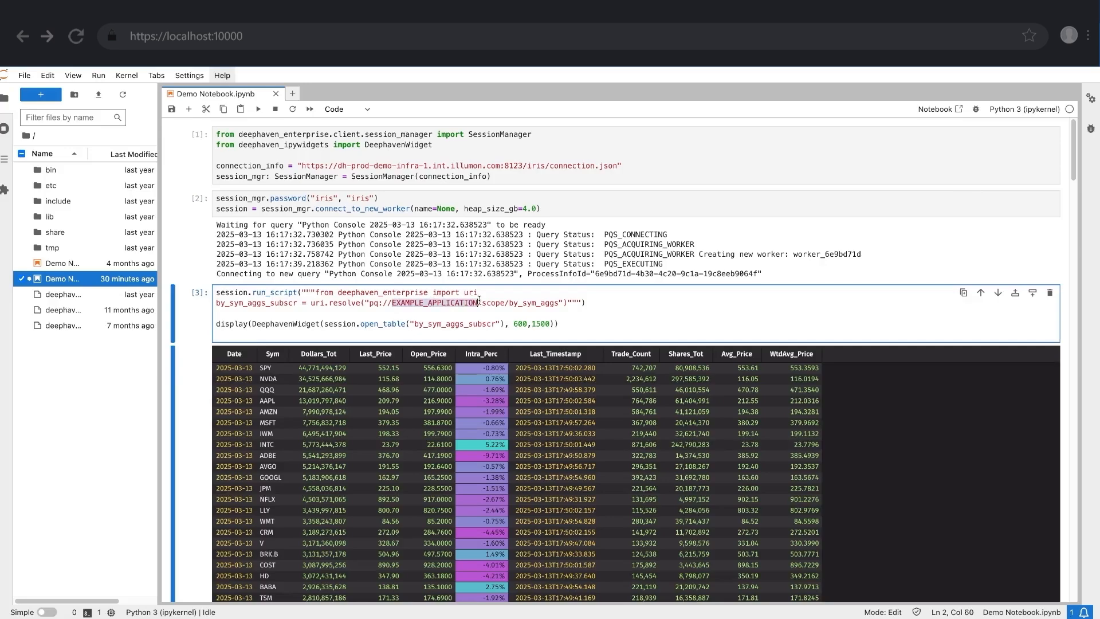
Scroll the Demo Notebook past the by_sym_aggs table to the trades cell.
scroll(down, 3)
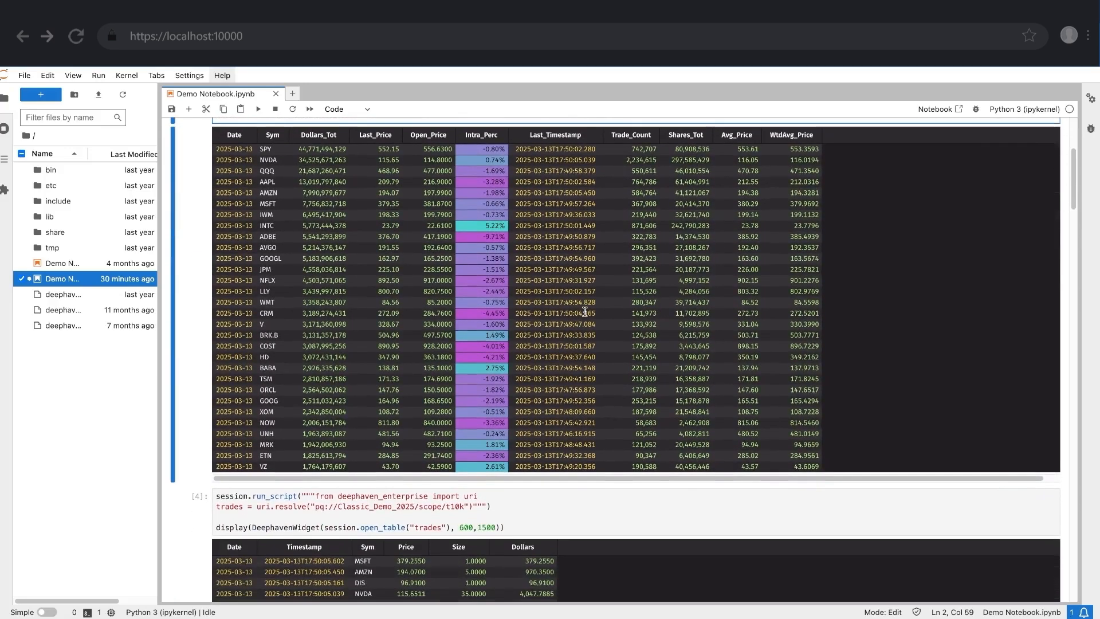
scroll(down, 3)
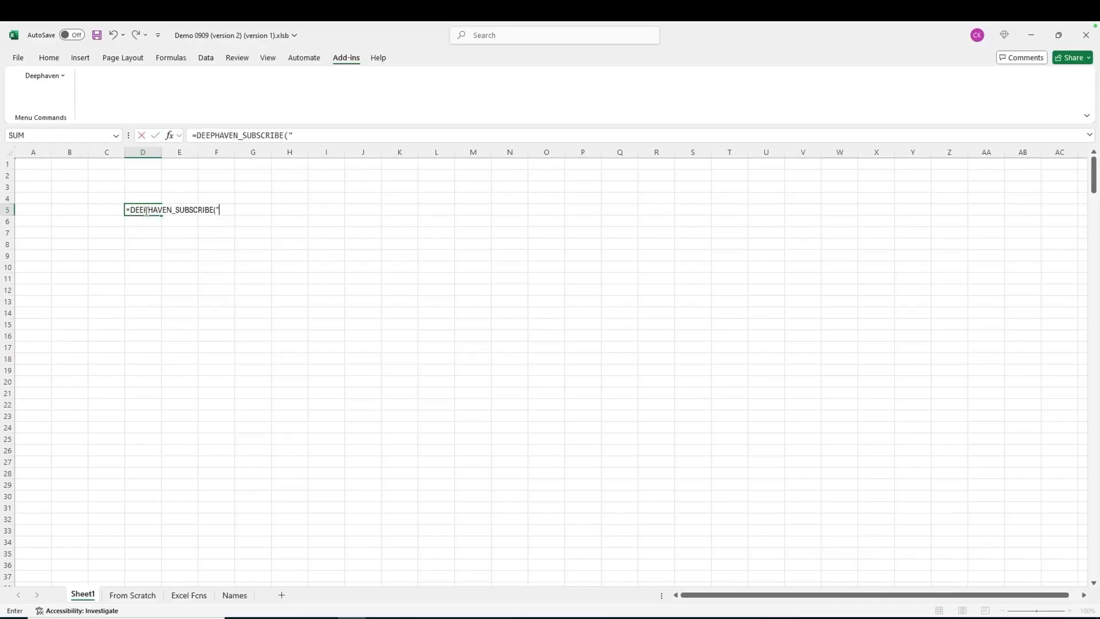
Enter =DEEPHAVEN_SUBSCRIBE("EXAMPLE_APPLICATION/by_sym_agg",,TRUE) in D5 to stream symbol aggregates with headers.
text(EXAMPLE_APPLICATION/by)
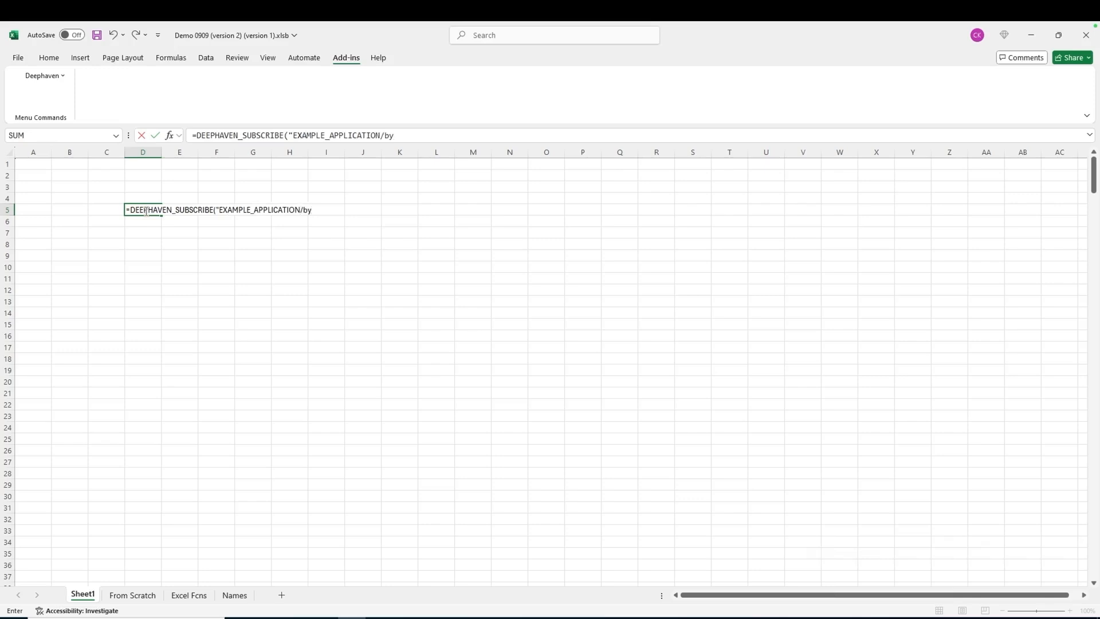
text(_sym_agg",,tr)
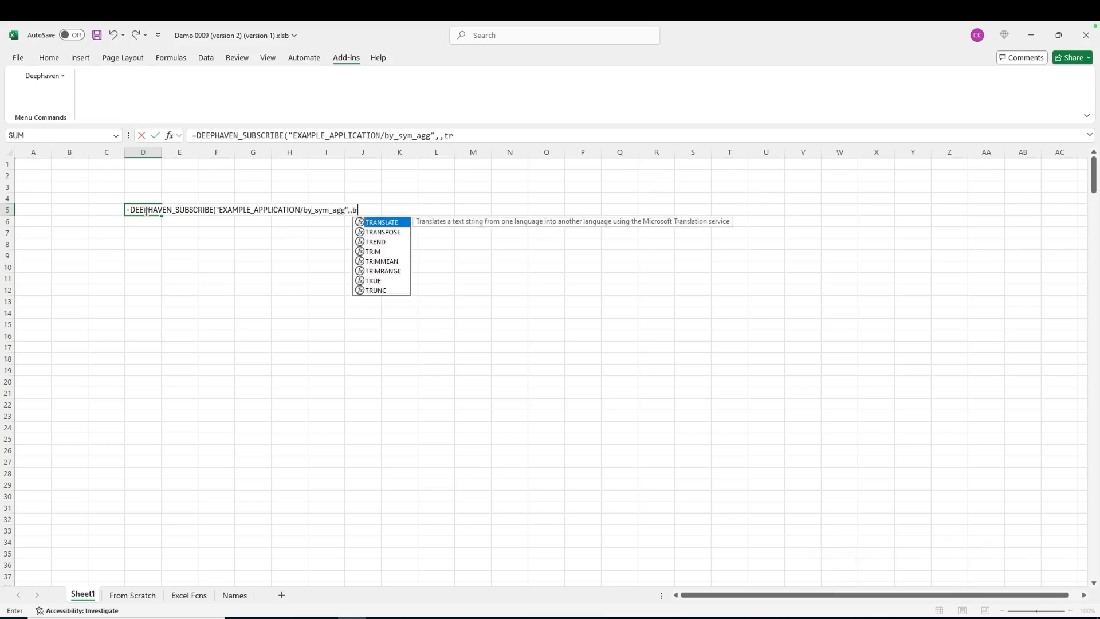
key(Enter)
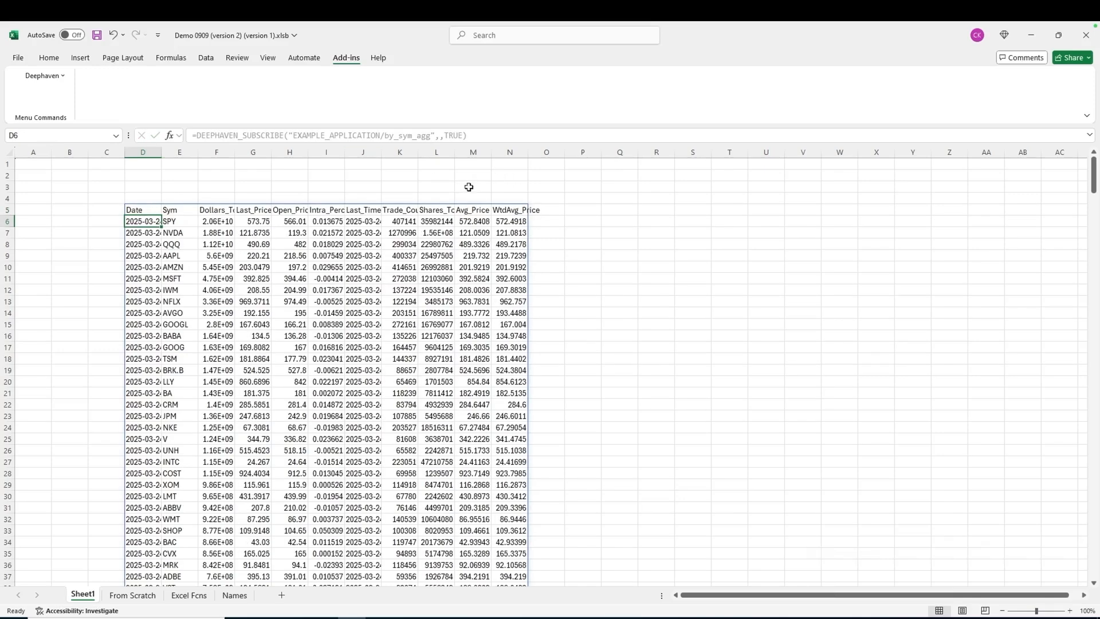